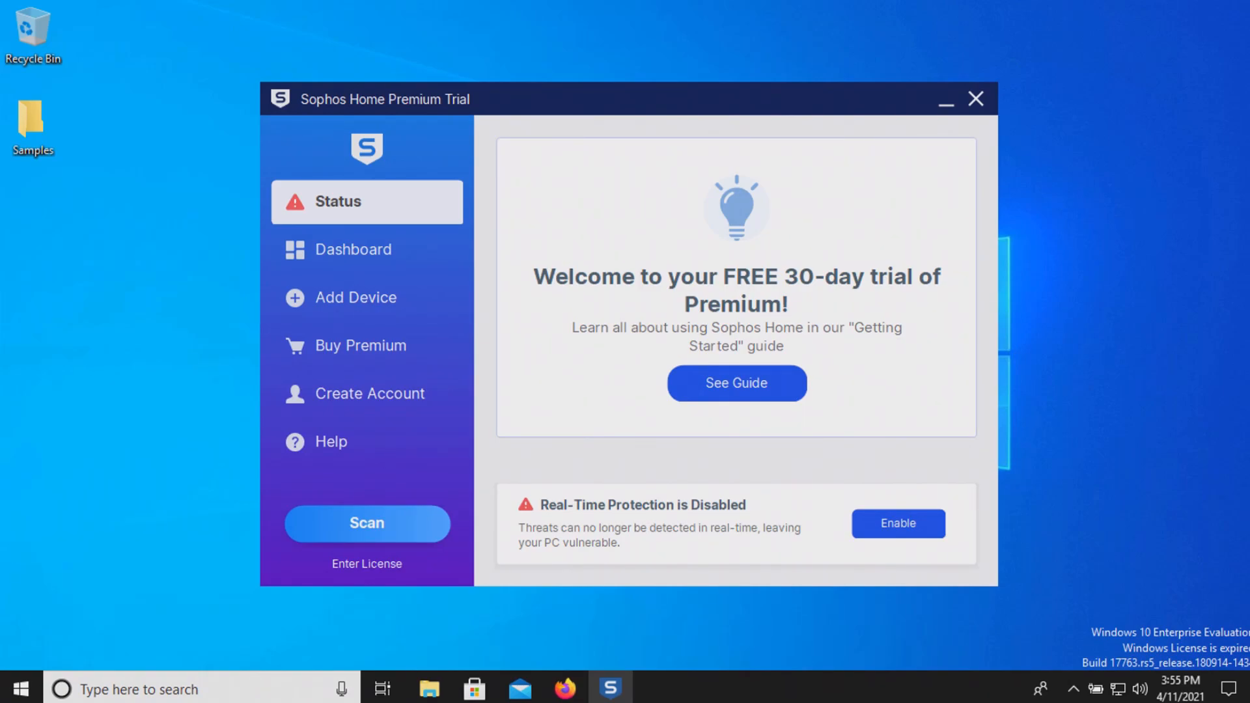
mouse_move(994, 353)
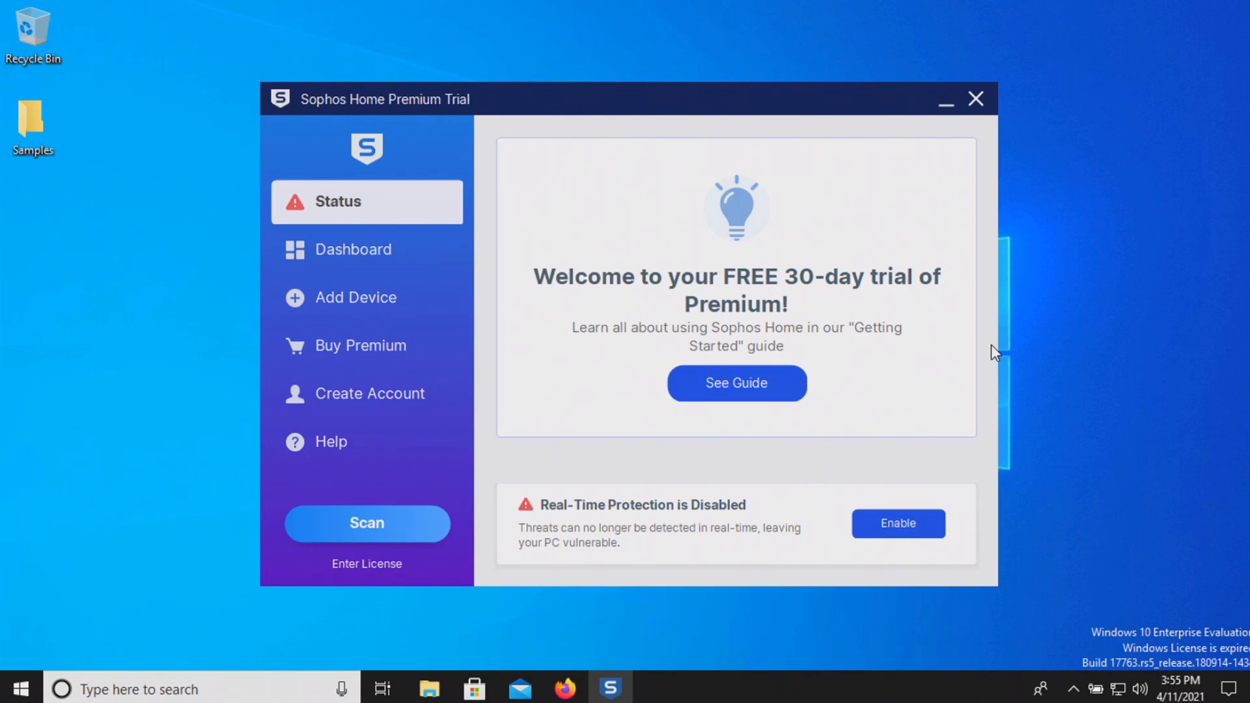
mouse_move(791, 280)
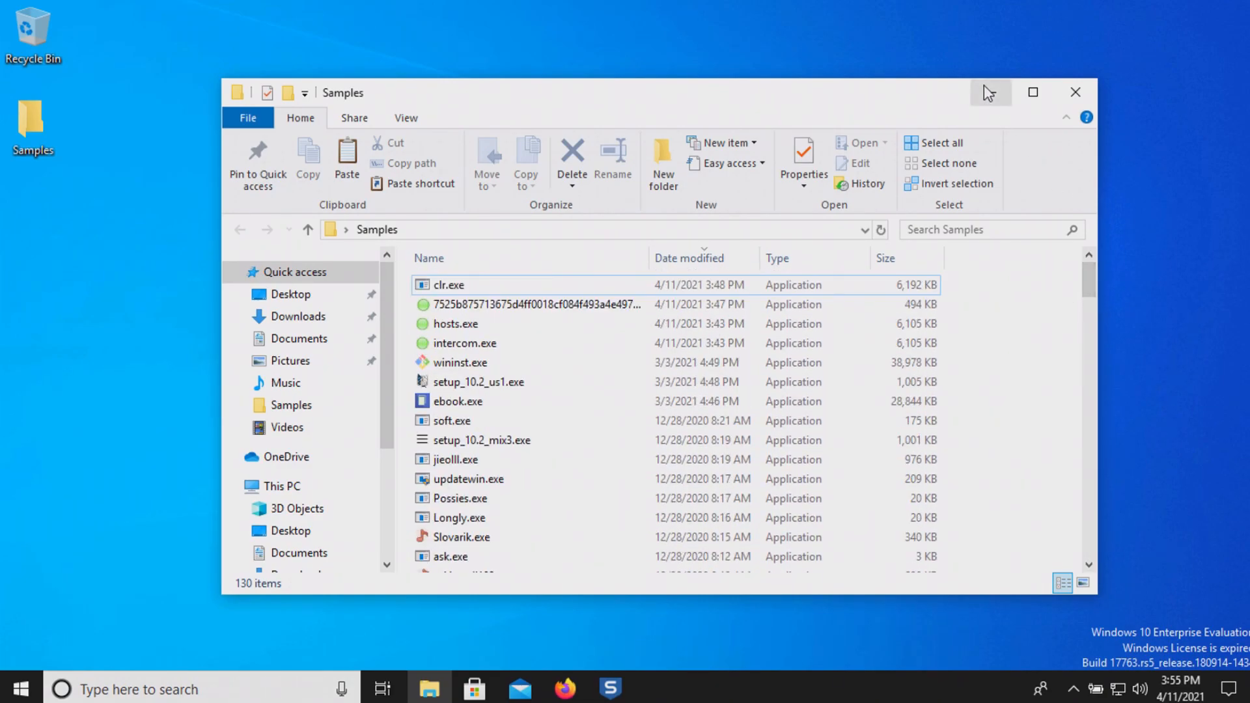
mouse_move(990, 92)
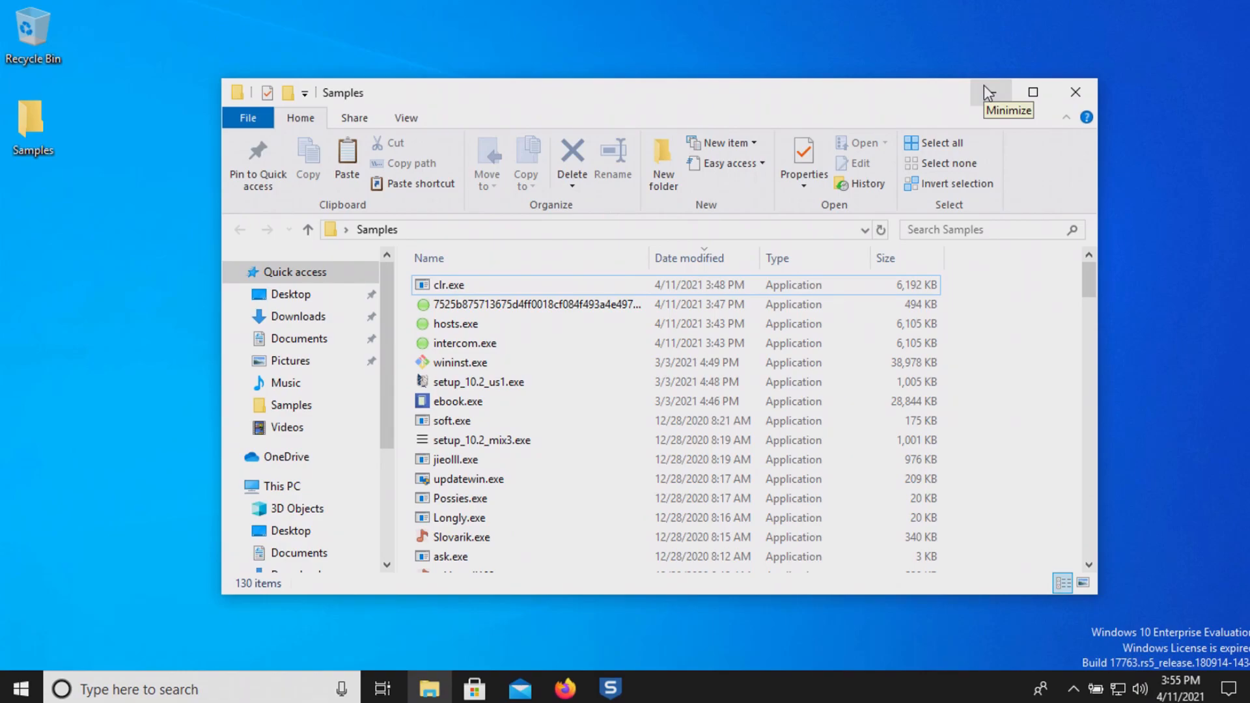
Minimize the Samples folder window of 130 malware files to bring Sophos back into view.
click(609, 688)
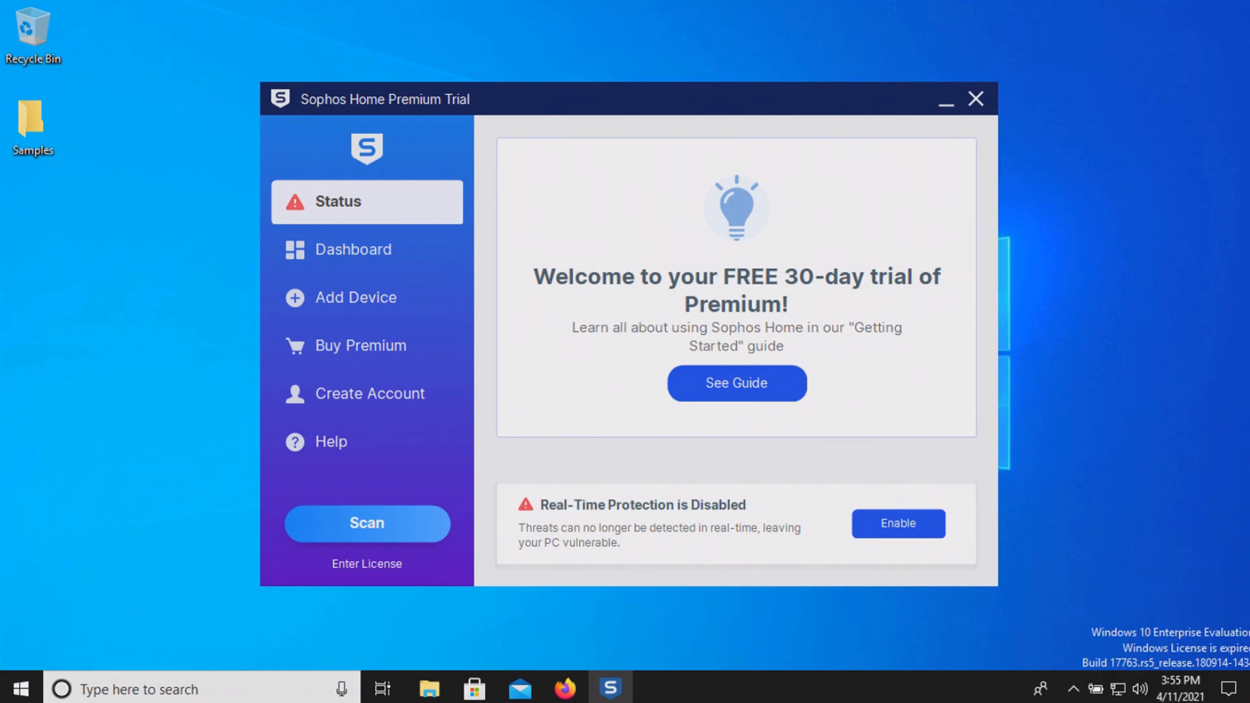
mouse_move(212, 235)
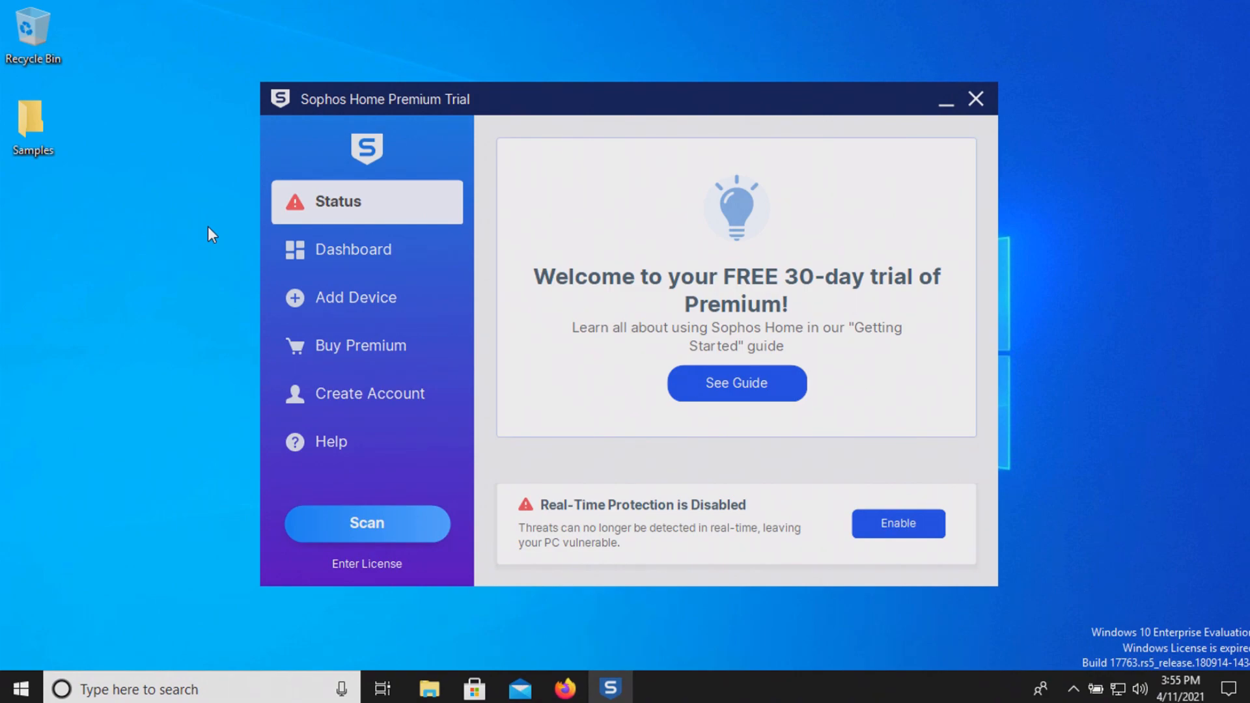
Enable real-time protection from the 'Real-Time Protection is Disabled' banner.
click(897, 523)
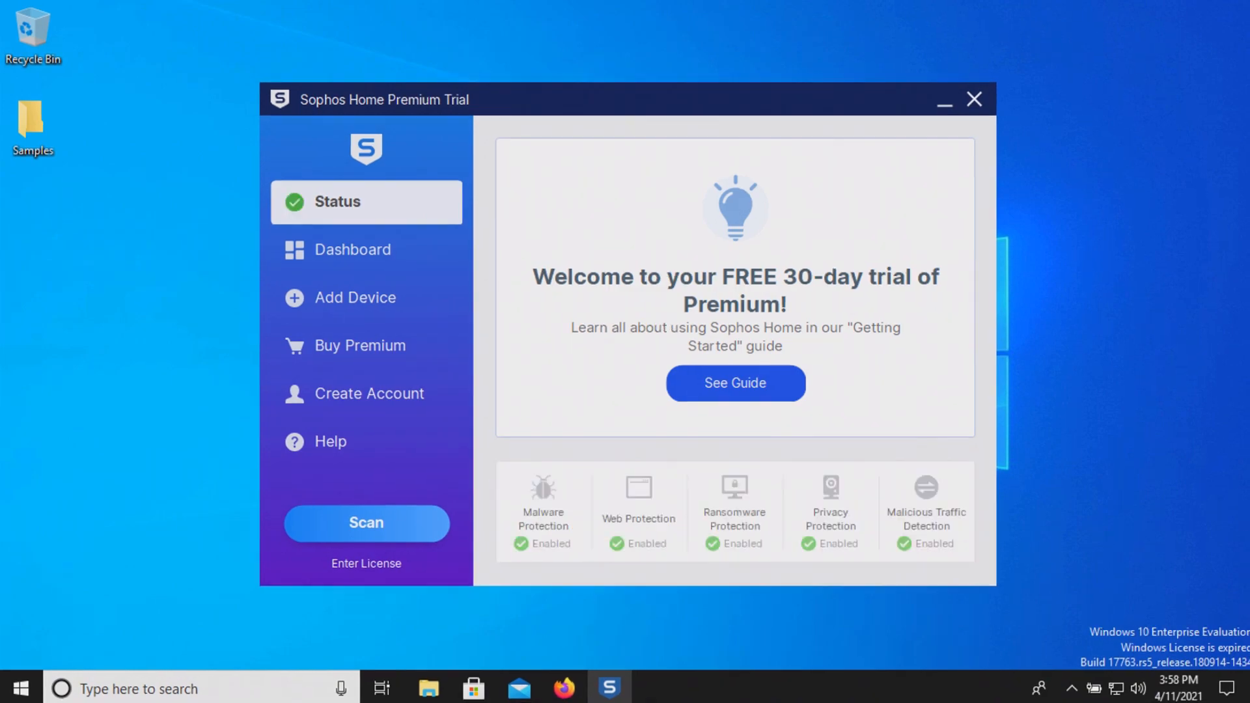
mouse_move(875, 502)
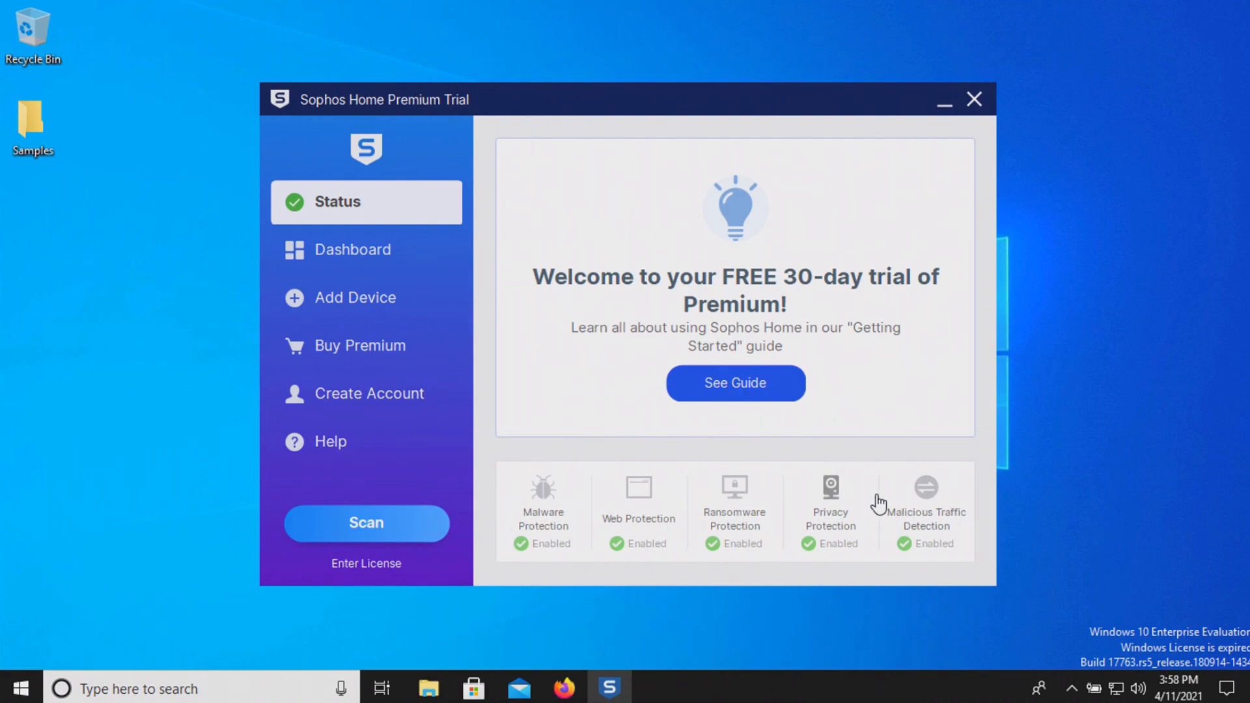
mouse_move(923, 431)
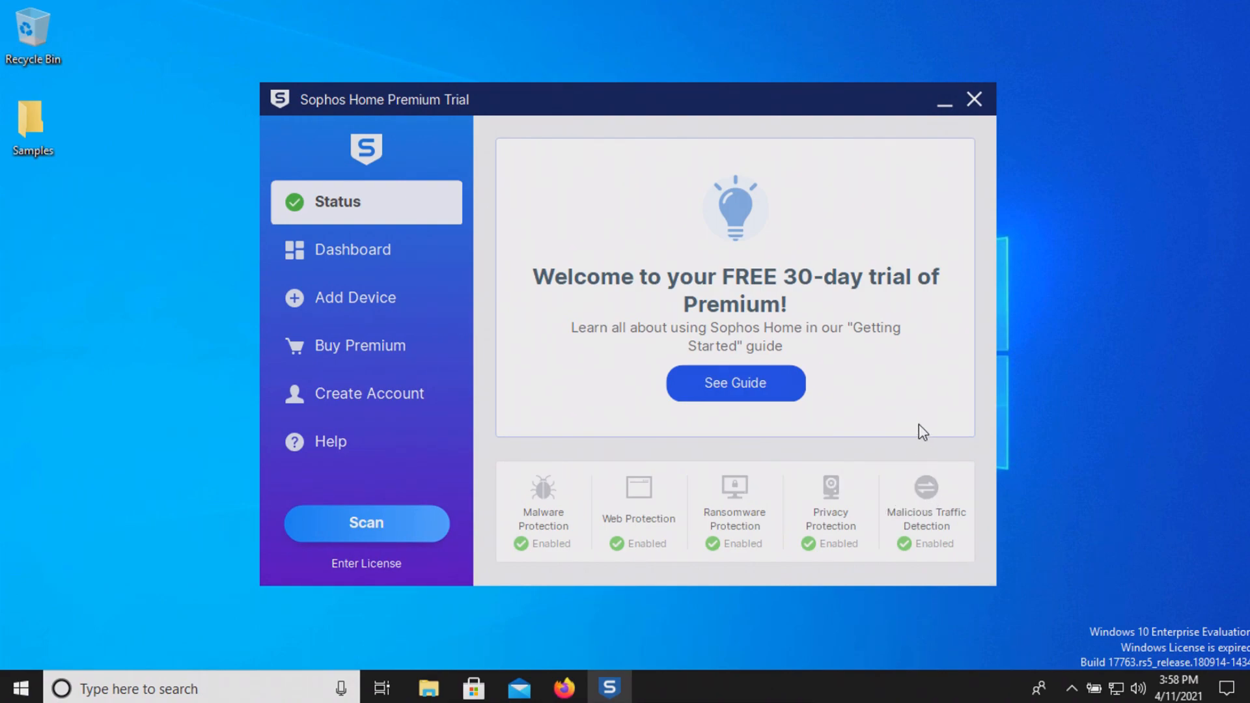
mouse_move(933, 397)
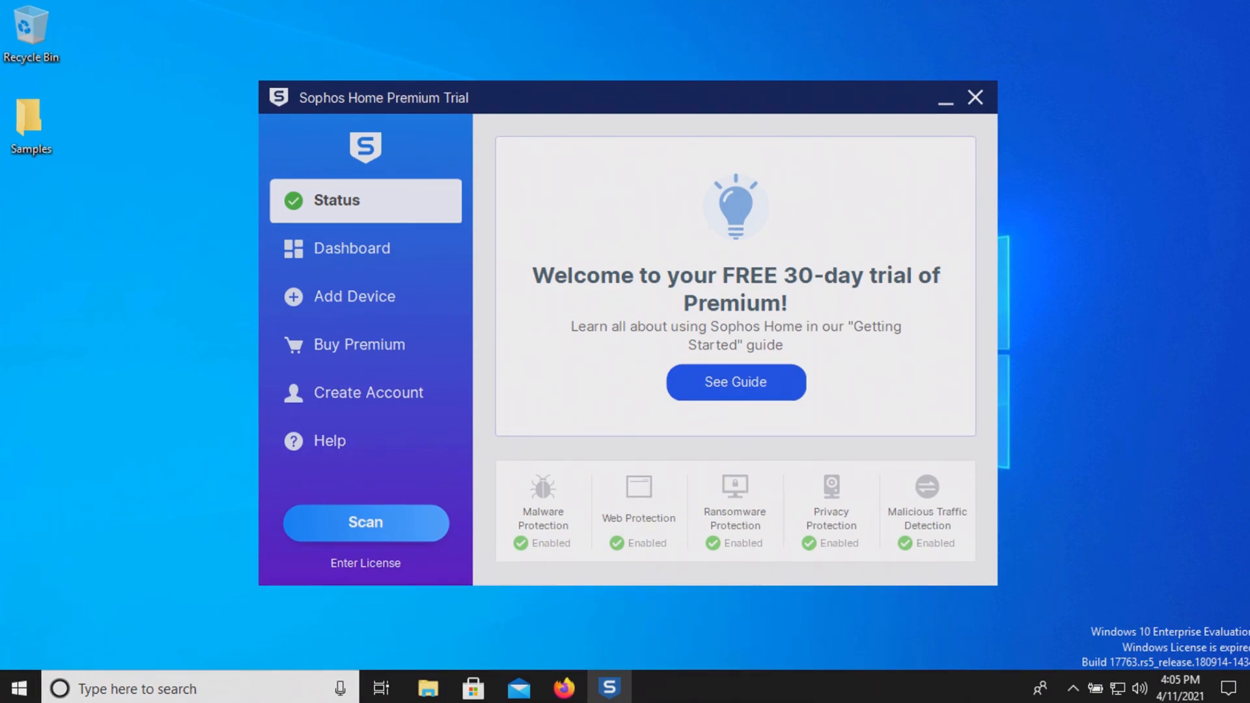
mouse_move(93, 113)
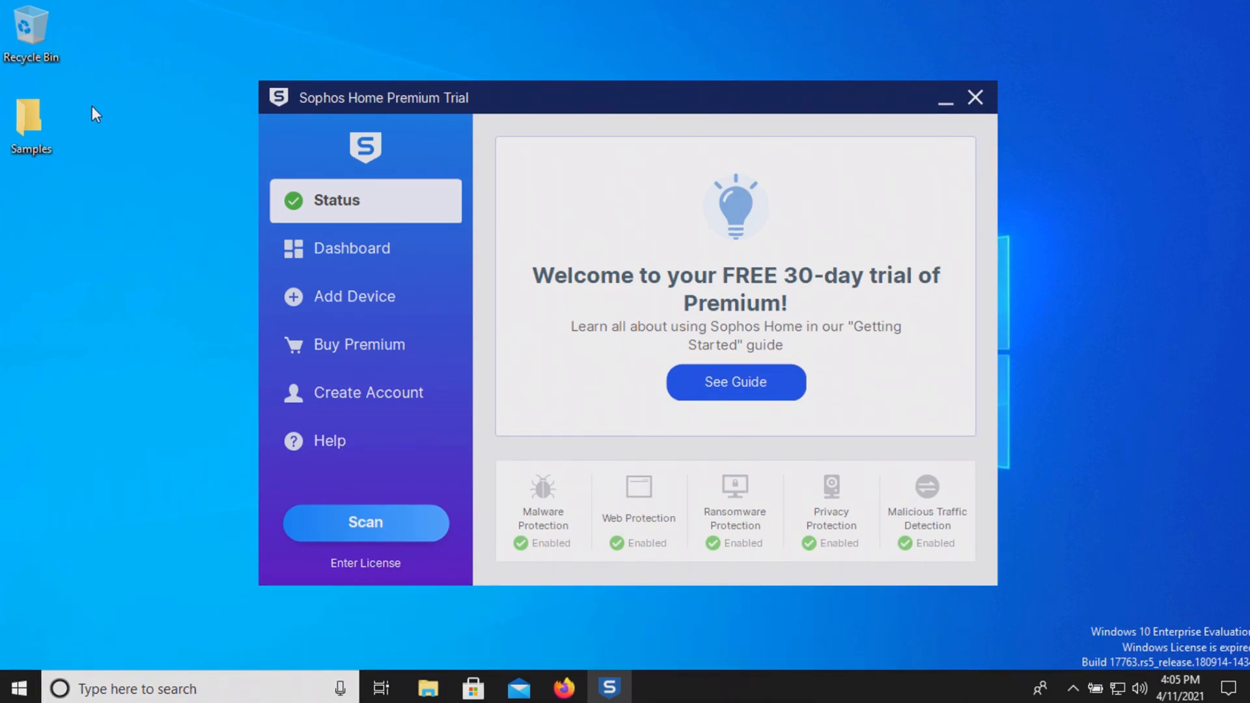
double_click(31, 119)
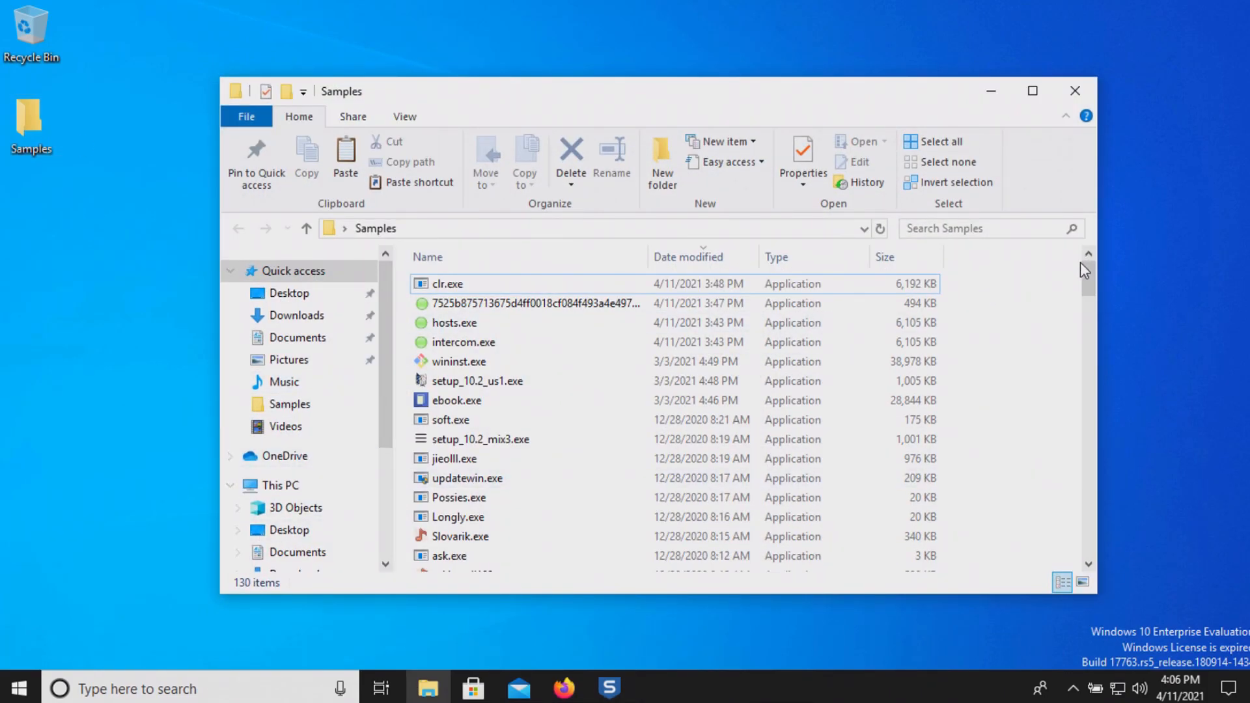
scroll(down, 3)
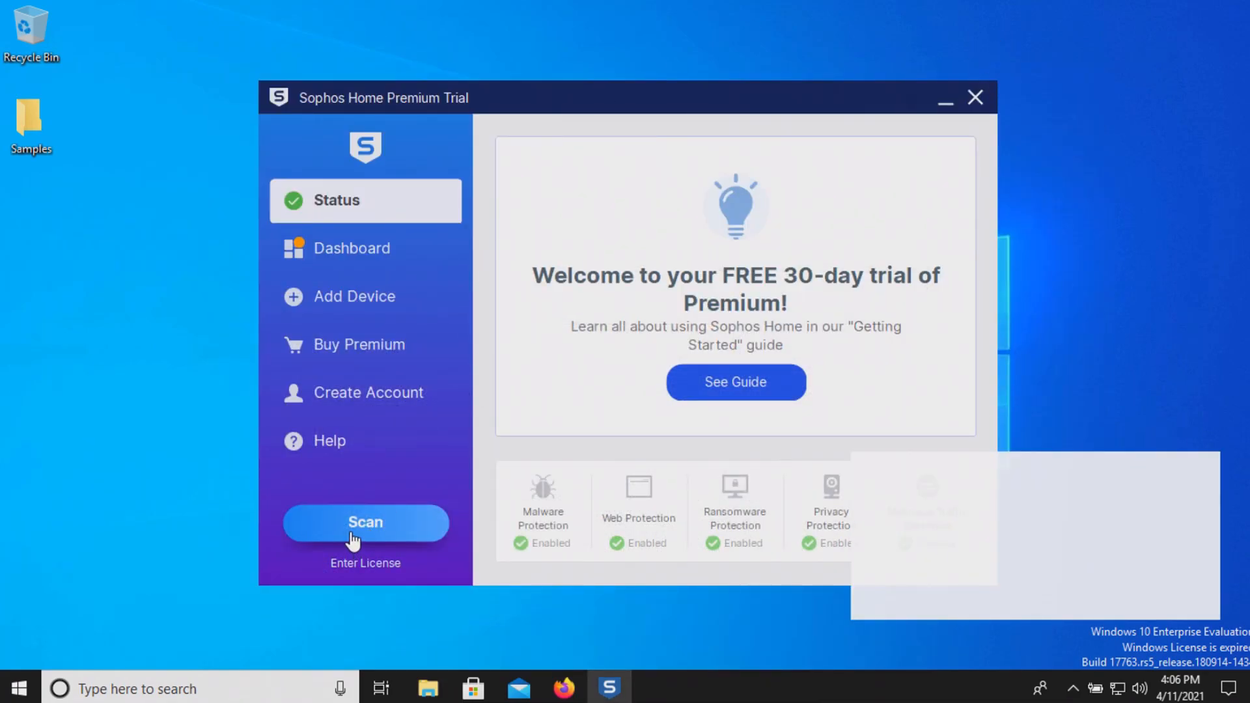
Start a Sophos Home Premium scan of the computer.
click(365, 522)
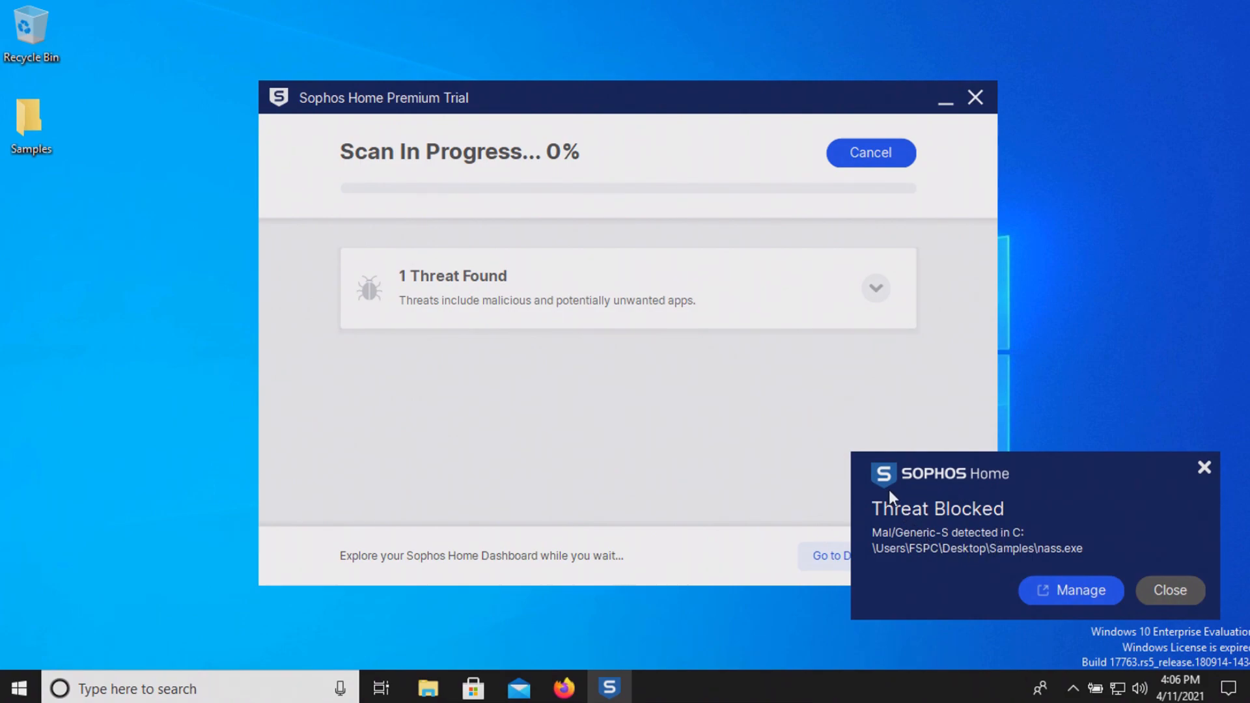
mouse_move(923, 502)
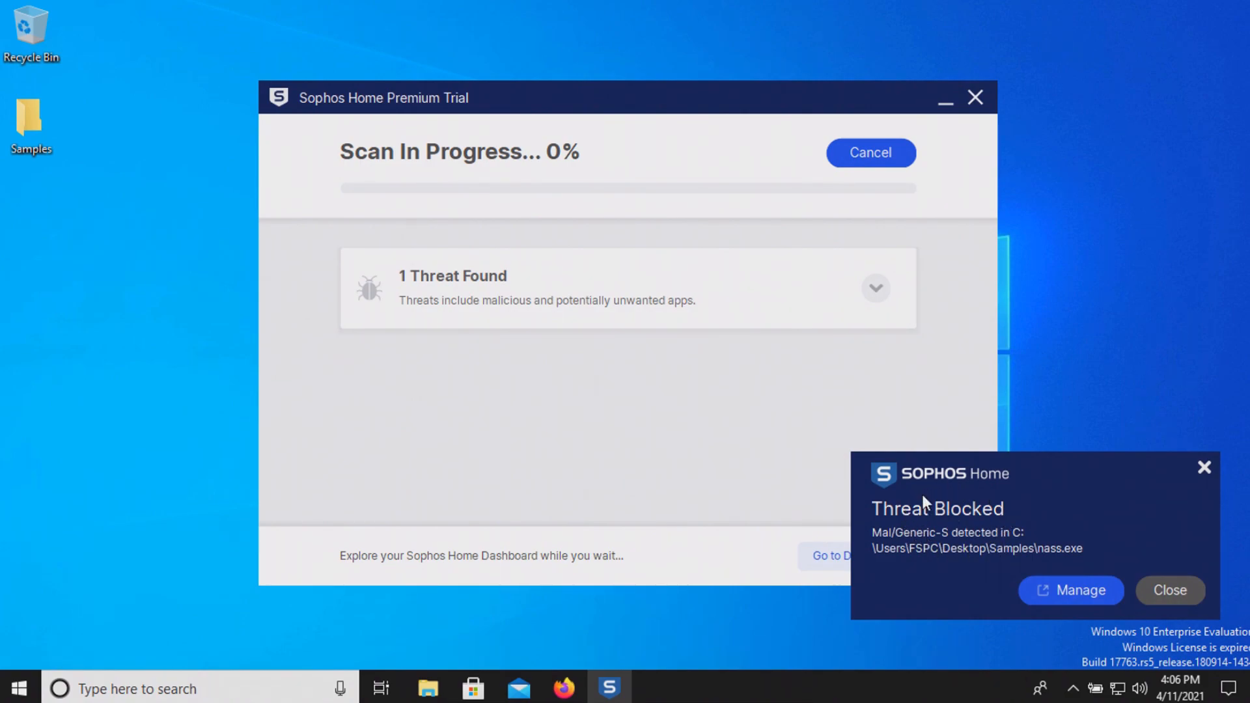
mouse_move(610, 252)
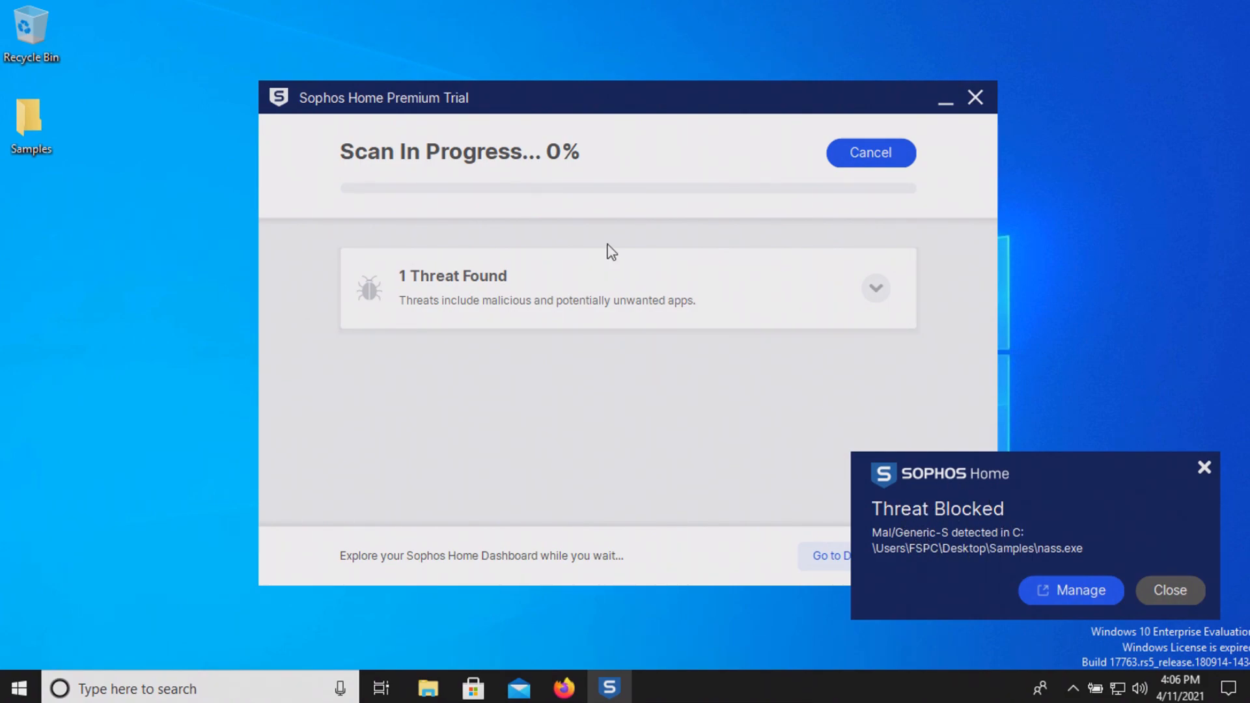
mouse_move(874, 448)
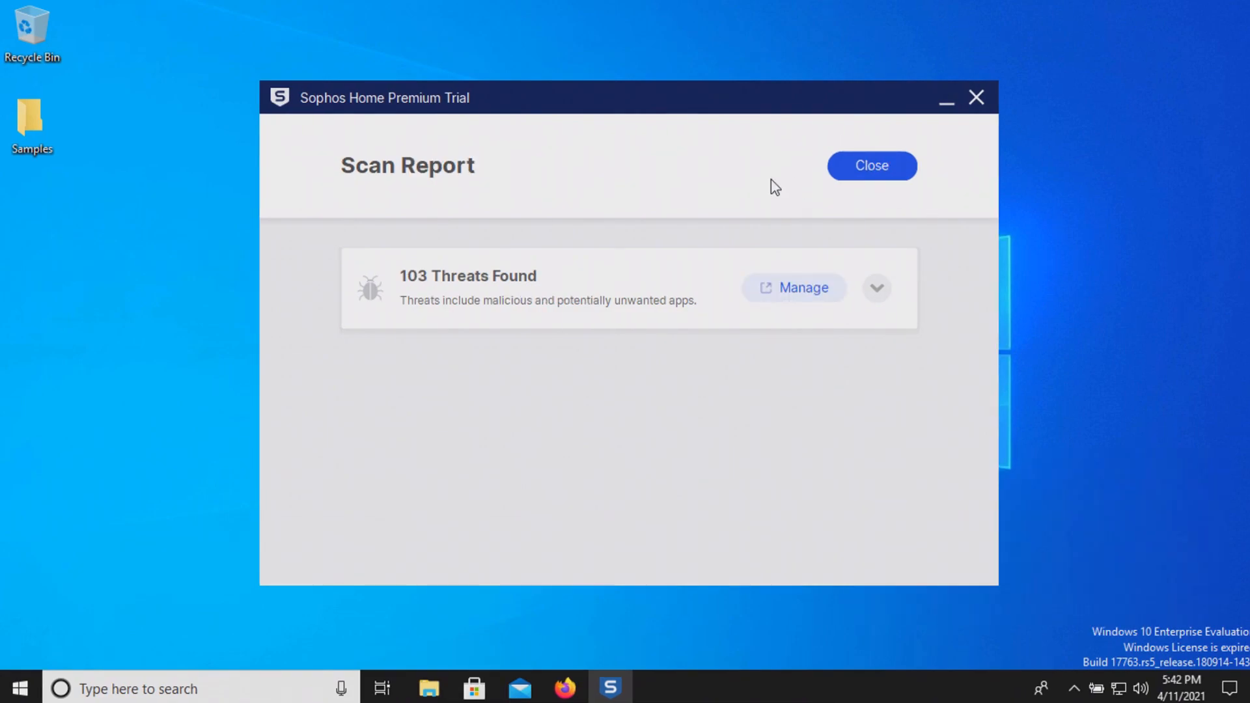
mouse_move(420, 294)
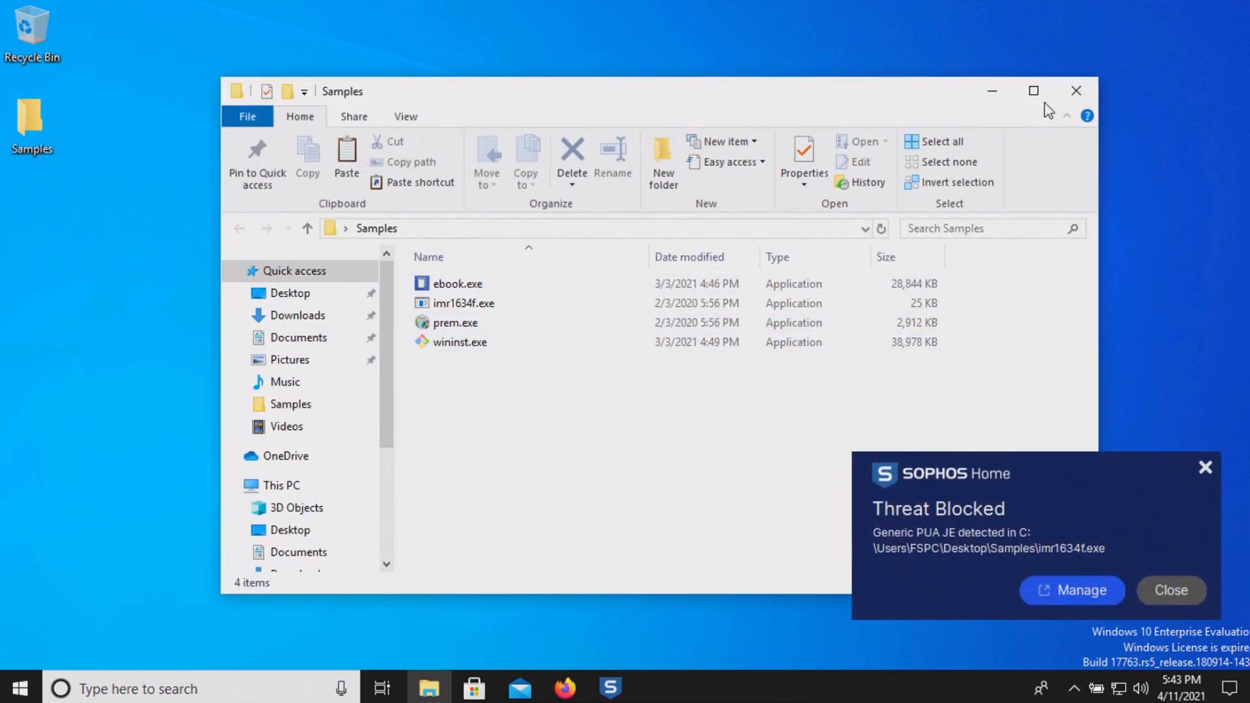
Dismiss the Sophos notification and quarantine imr1634f.exe and prem.exe found by Malwarebytes.
click(1170, 590)
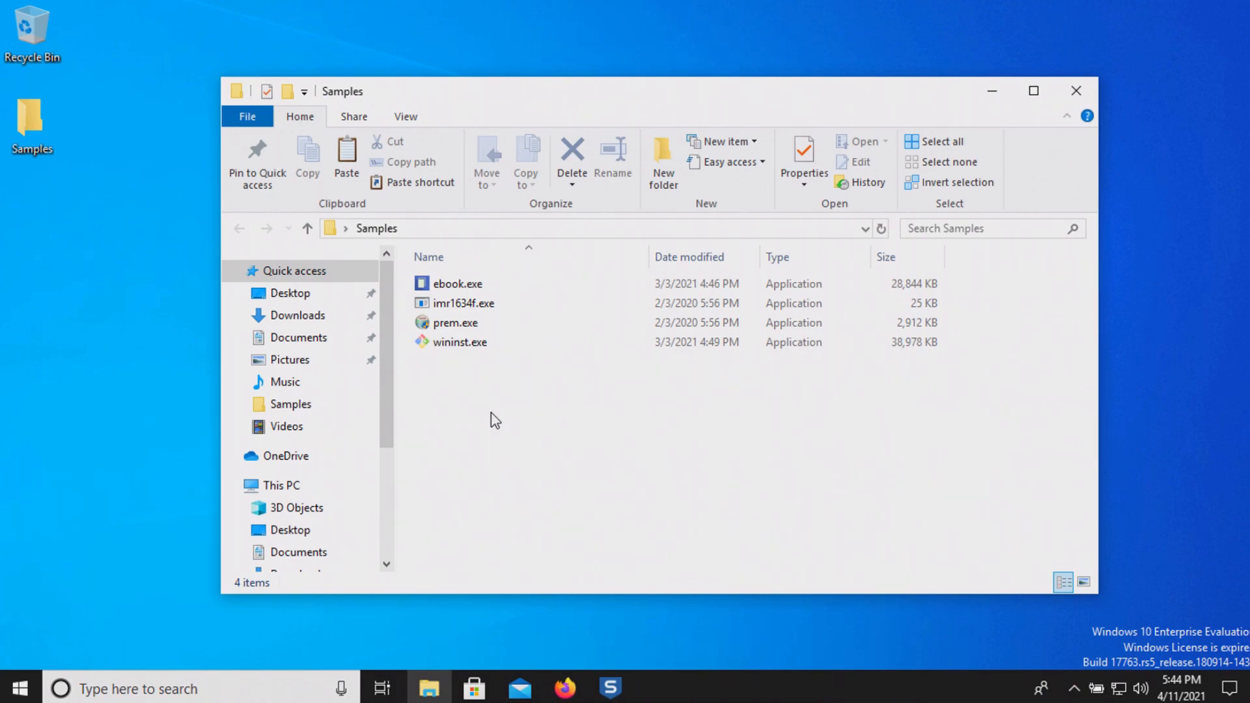
mouse_move(479, 357)
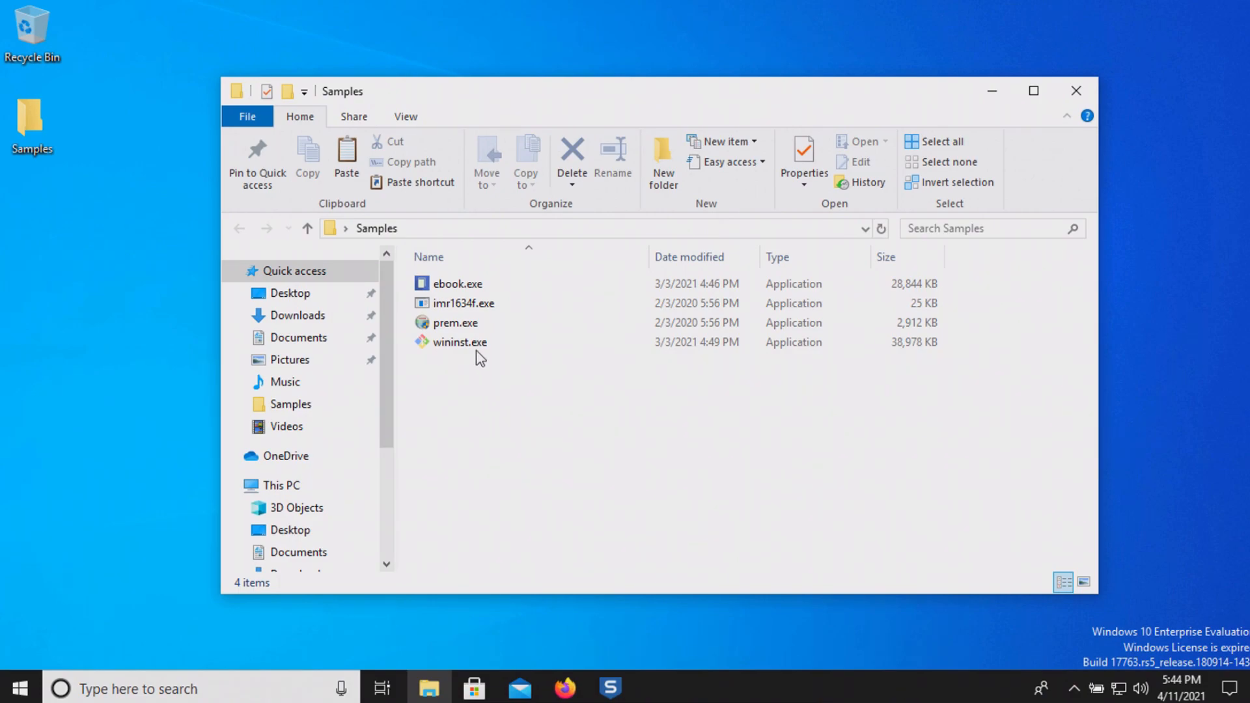
mouse_move(470, 390)
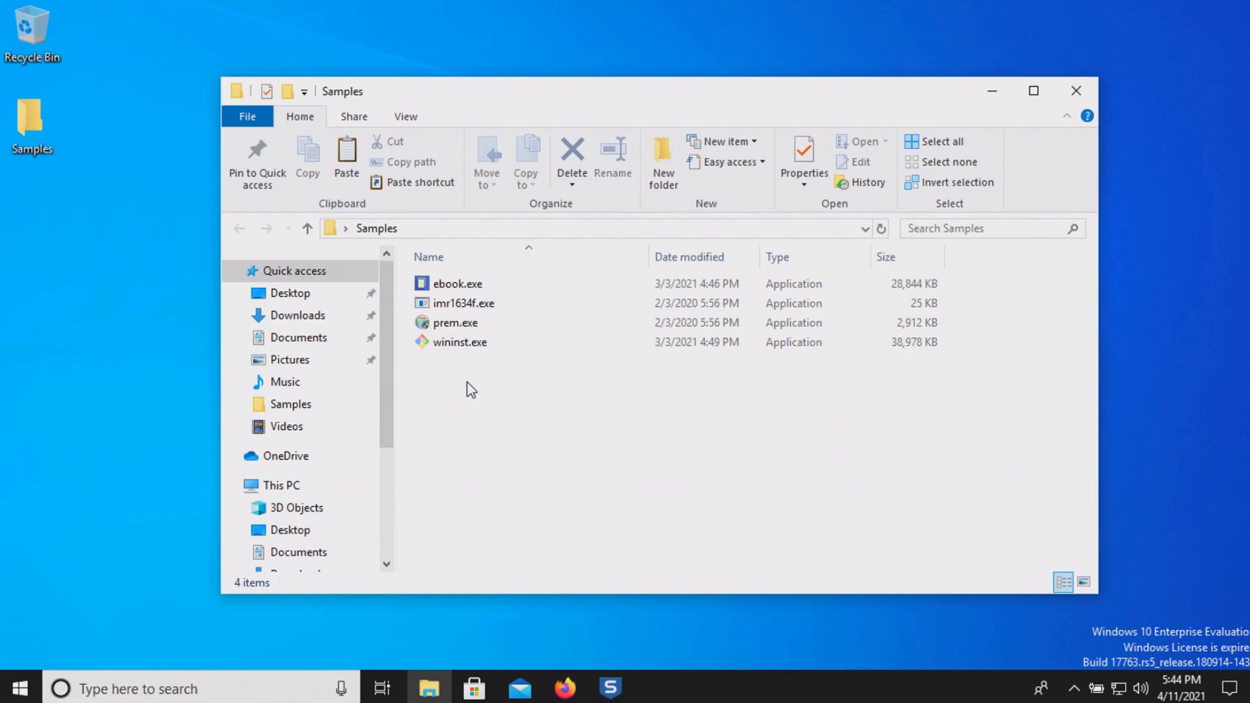
click(458, 341)
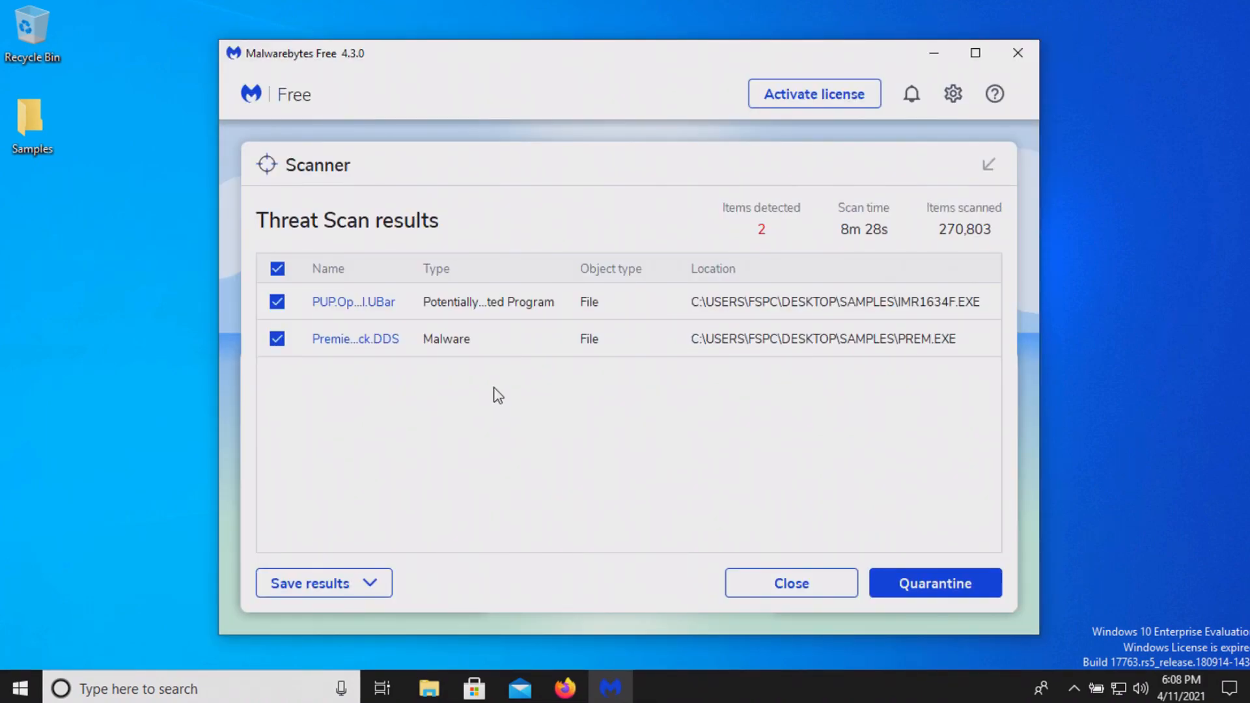
click(478, 338)
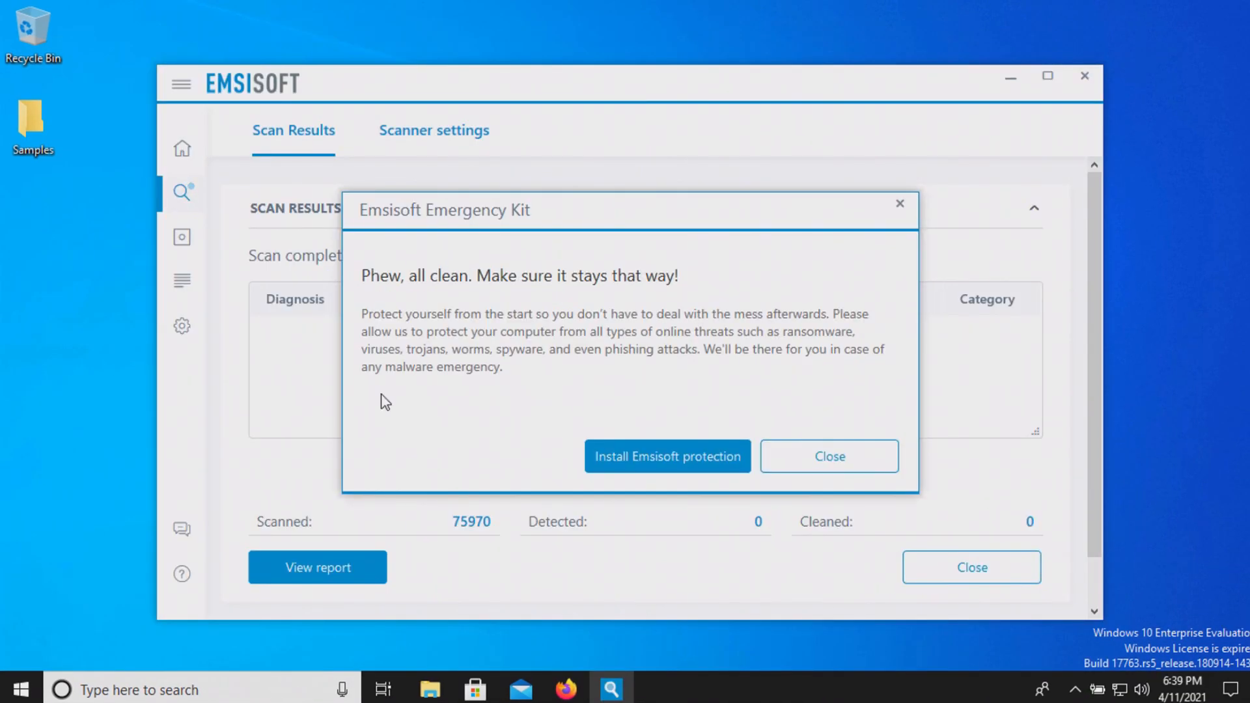
mouse_move(544, 292)
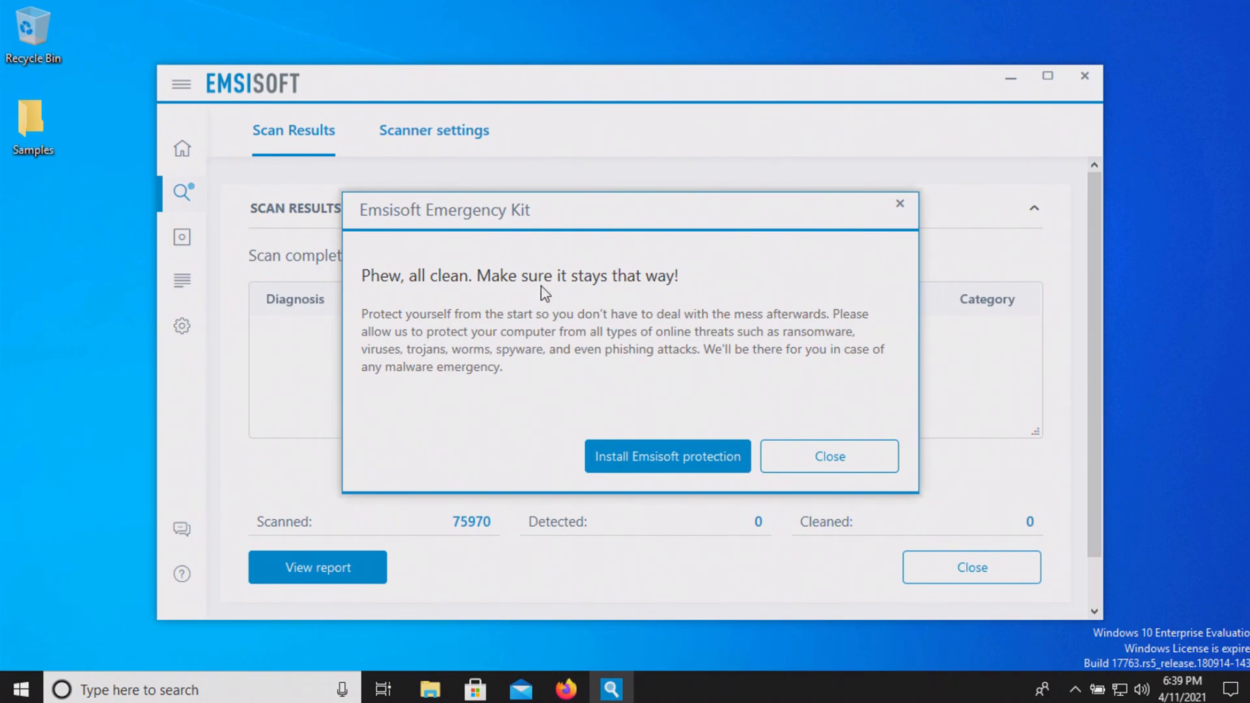
mouse_move(826, 436)
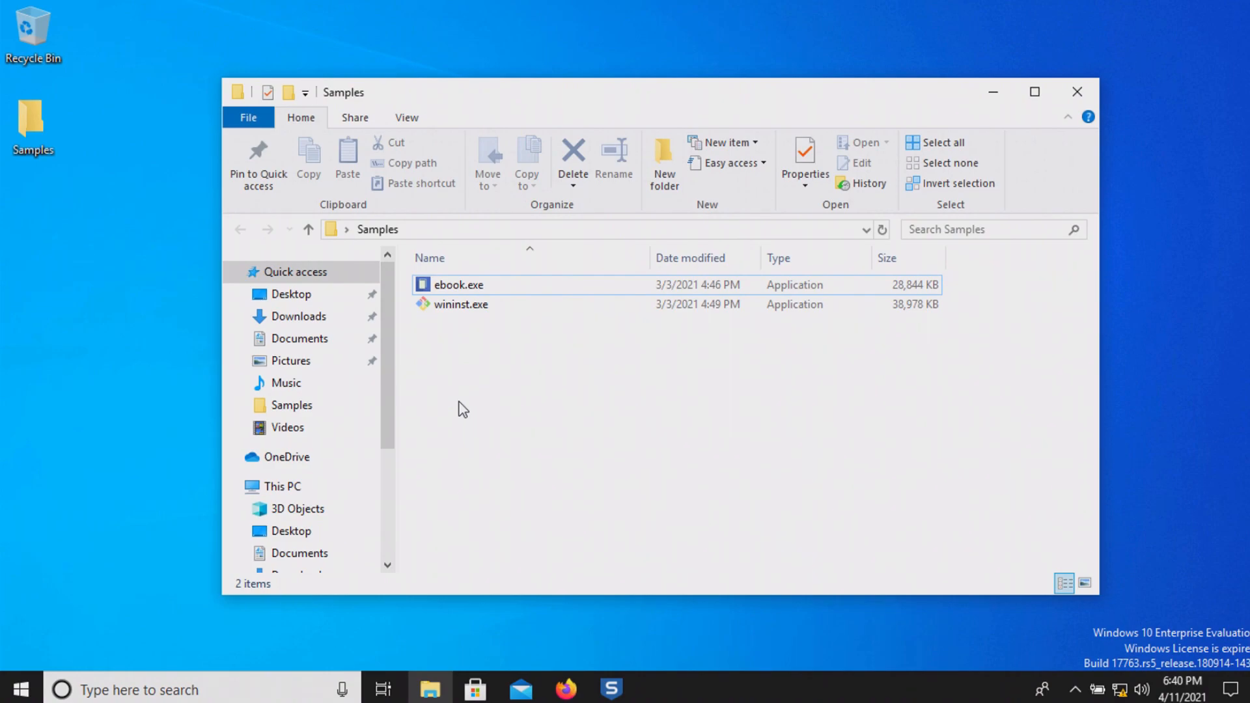
mouse_move(474, 337)
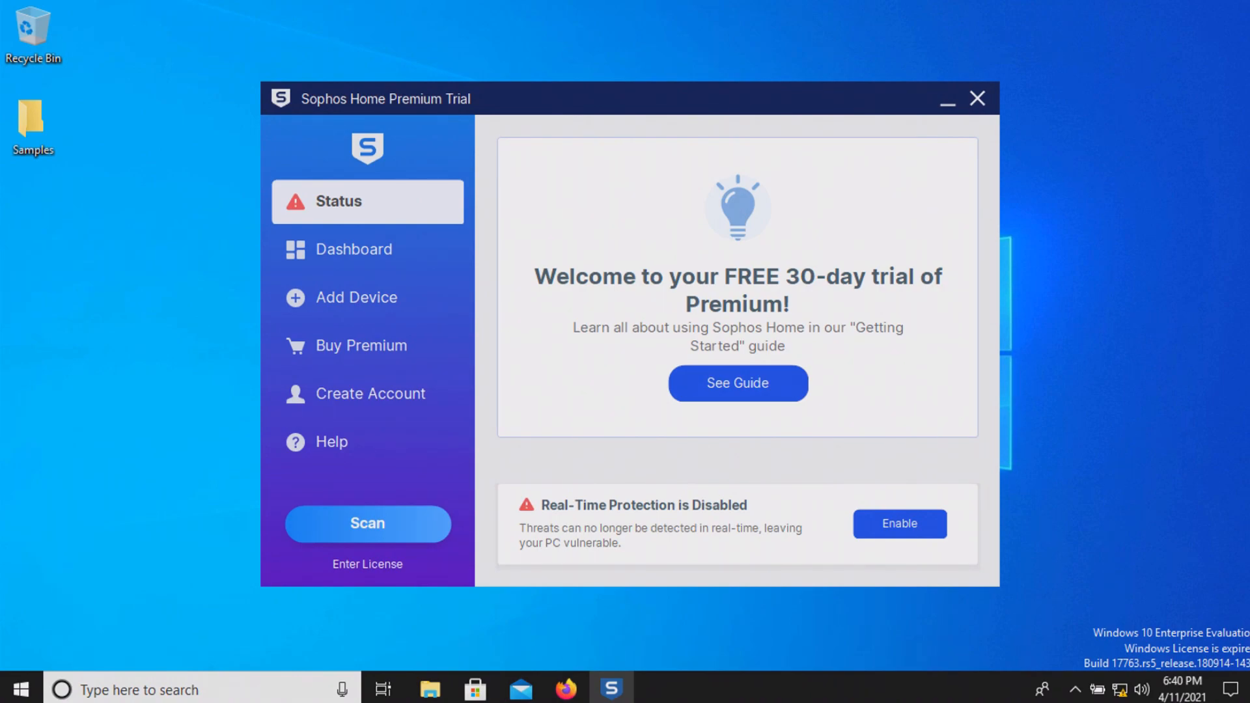
mouse_move(500, 197)
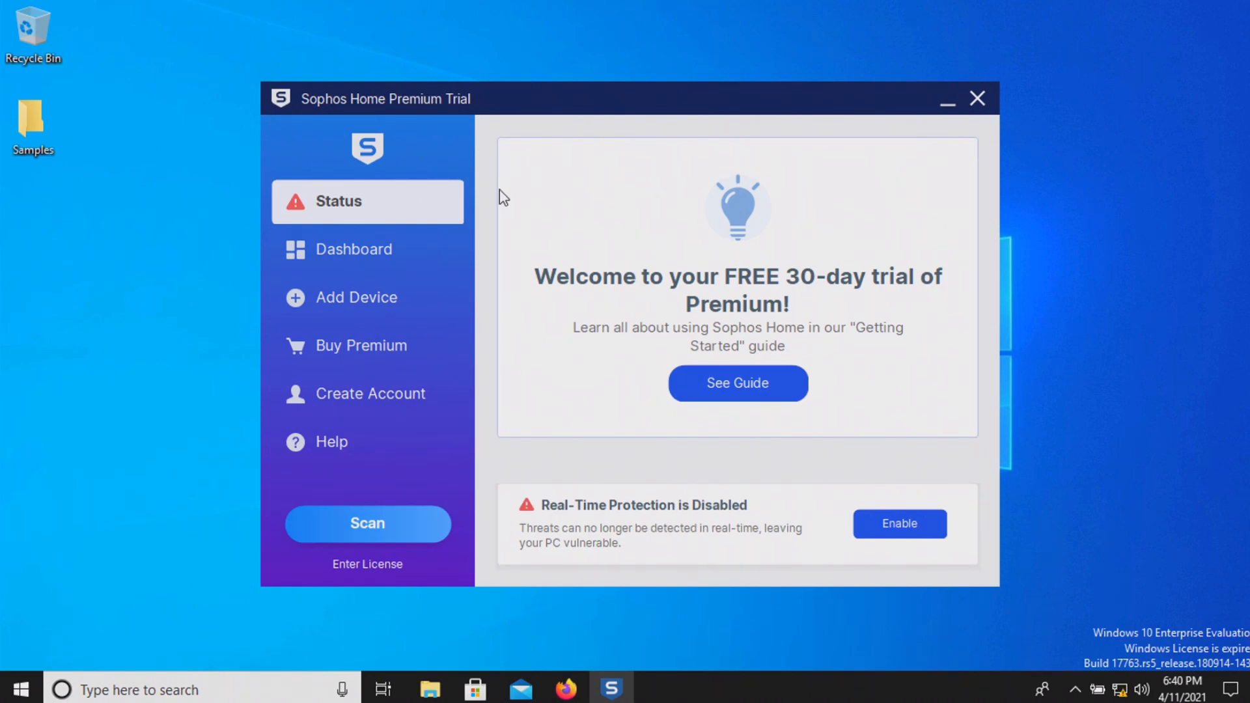
mouse_move(221, 177)
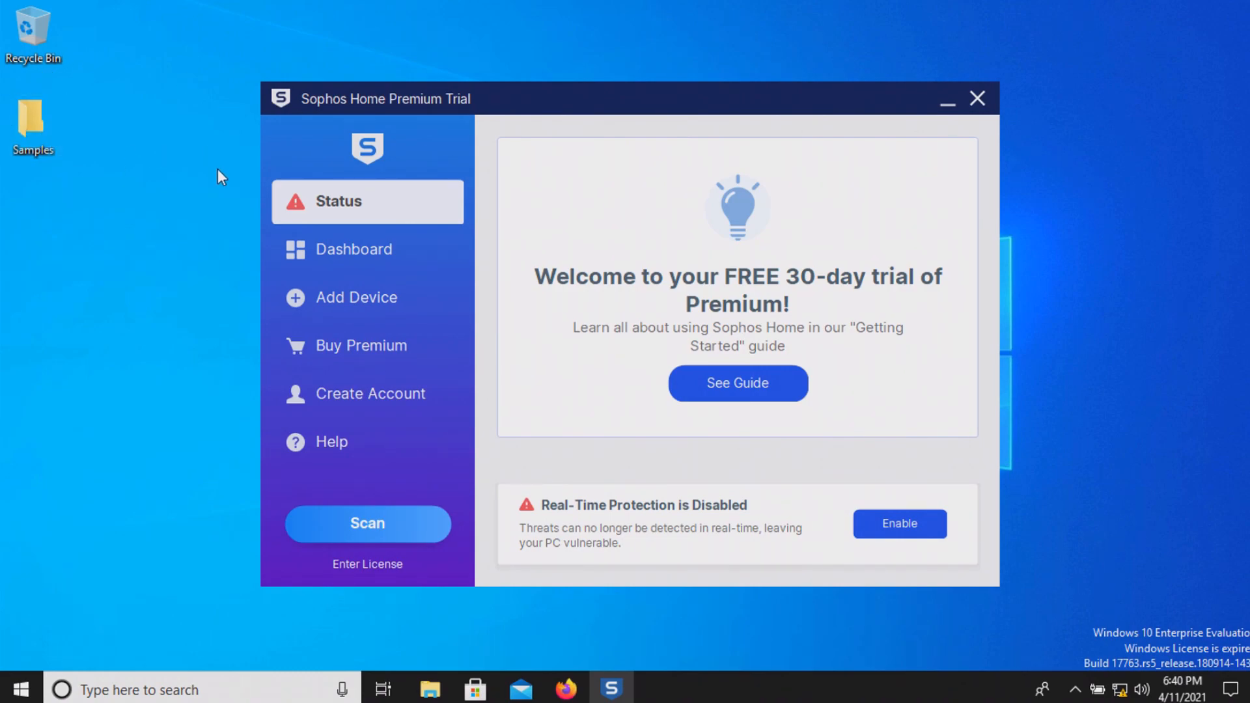